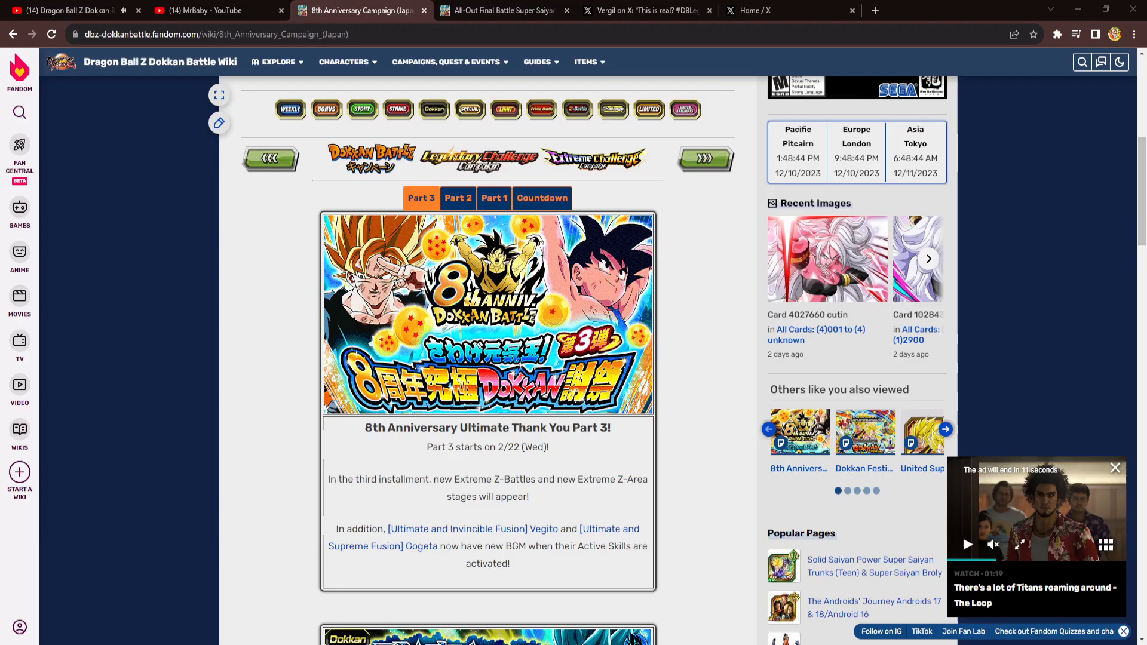
- Flip through the YouTube tabs, then read the SSG Goku & Vegeta card's skills on the wiki
left_click(213, 11)
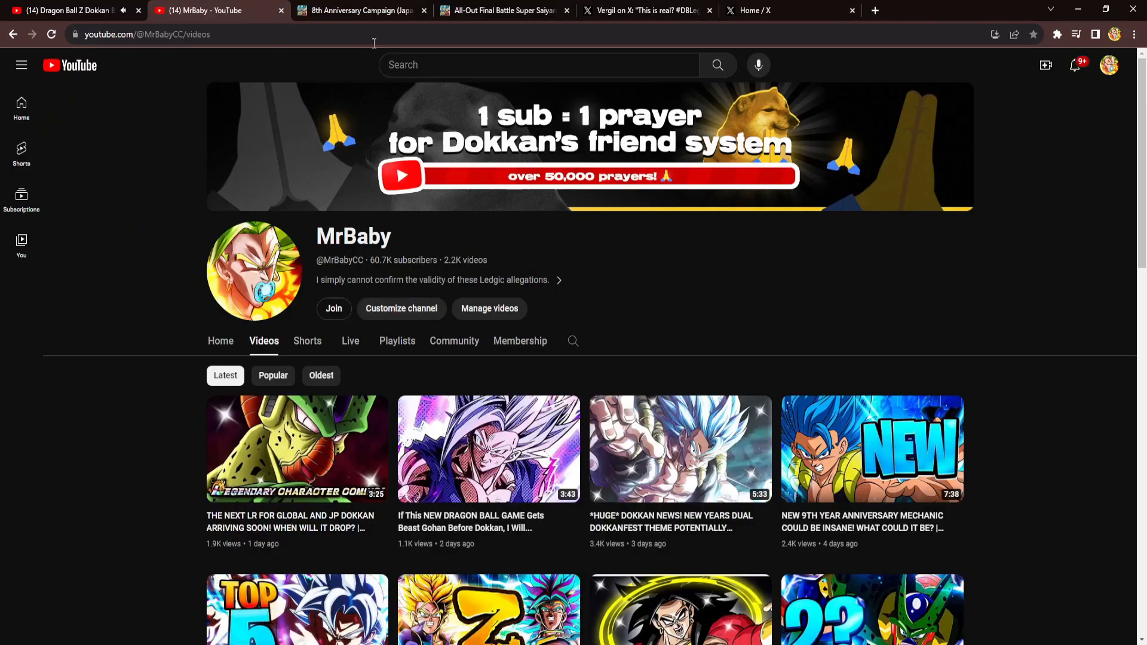
left_click(358, 11)
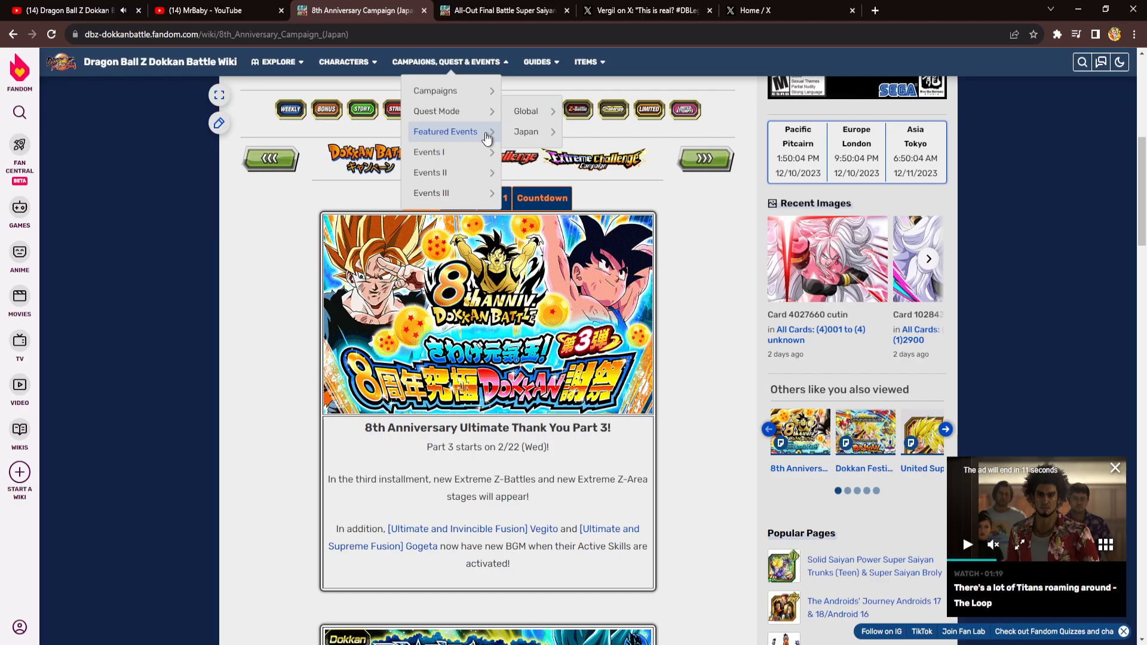
left_click(503, 11)
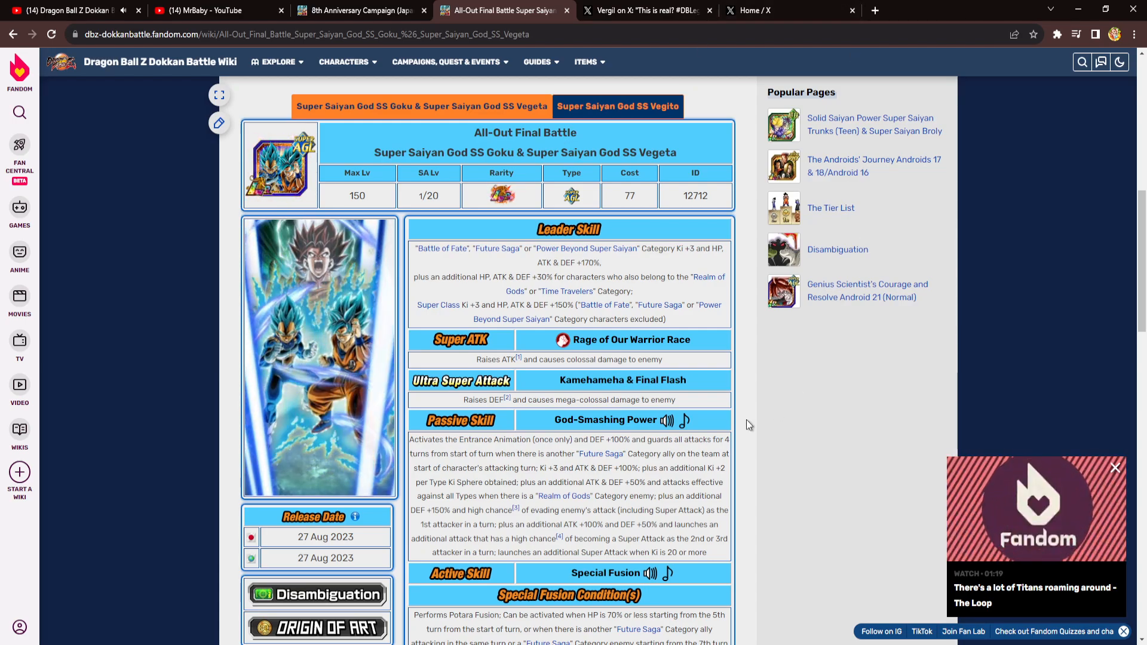
scroll("down", 3)
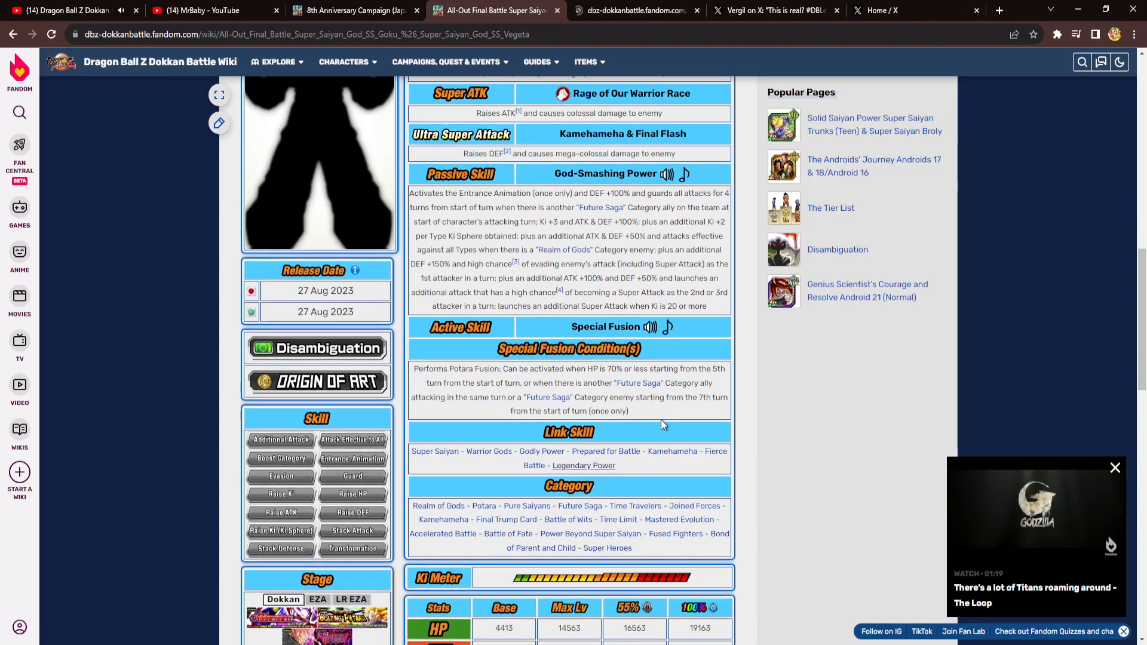
scroll("up", 3)
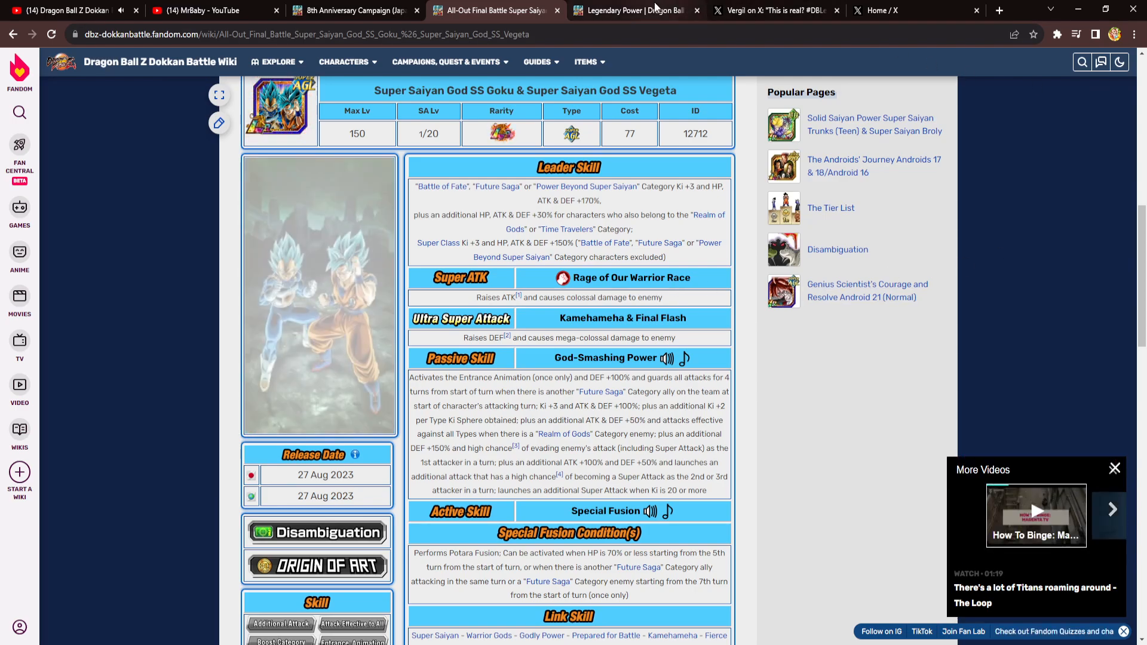
- From the Legendary Power page reach the Trunks (Teen) & Broly card and dismiss the covering ad
left_click(634, 11)
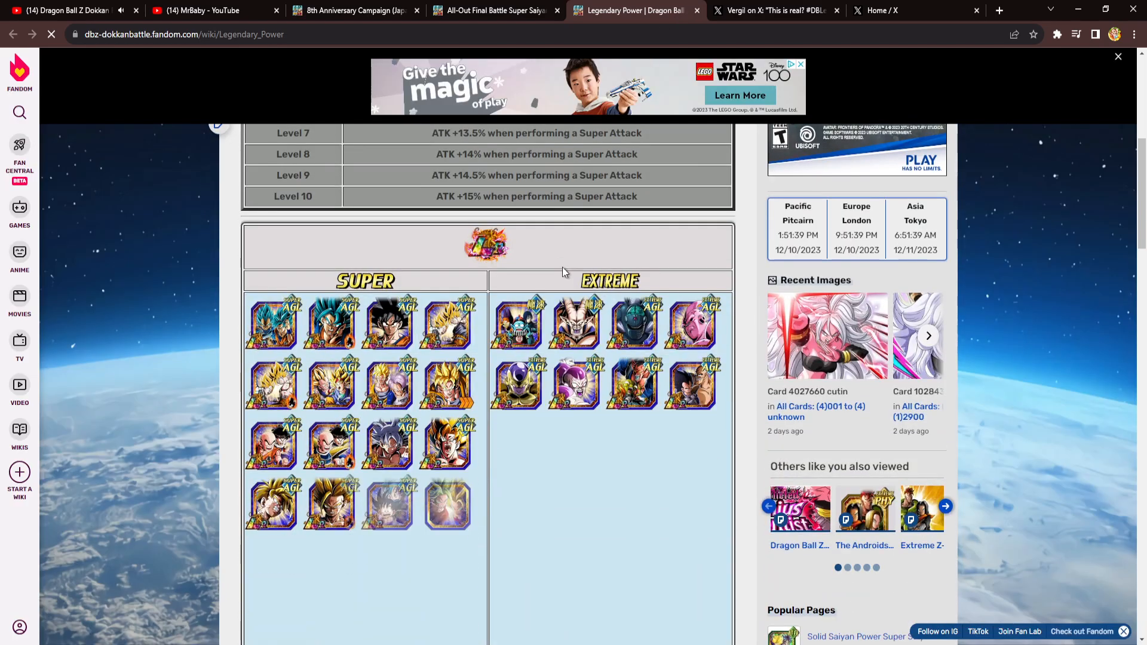
scroll("down", 3)
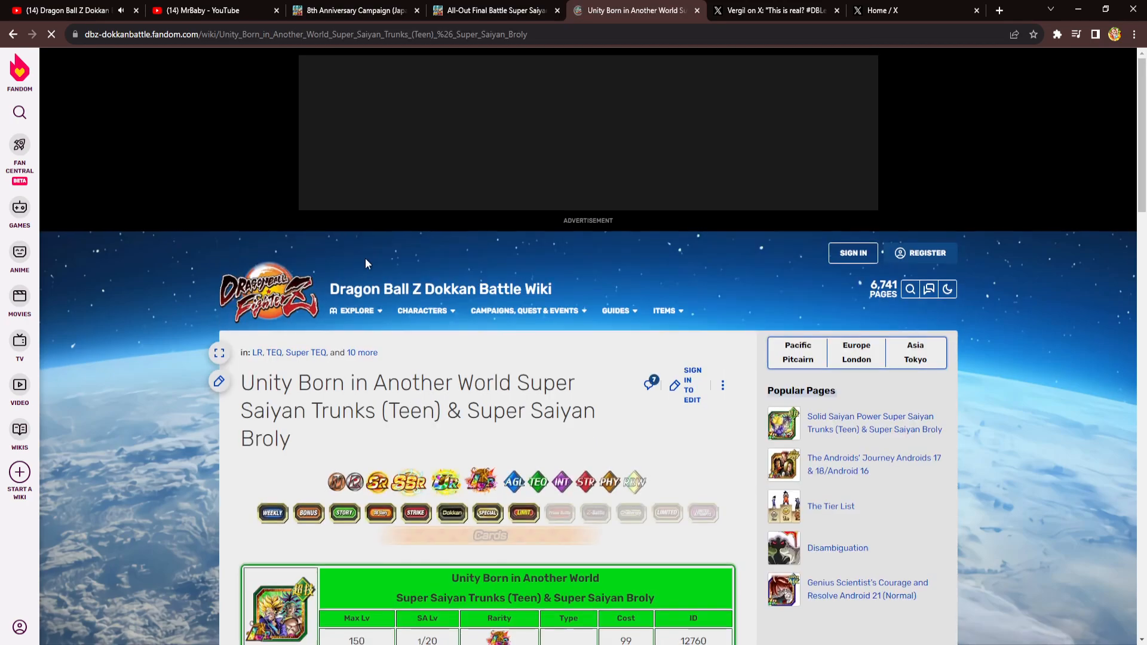
scroll("down", 3)
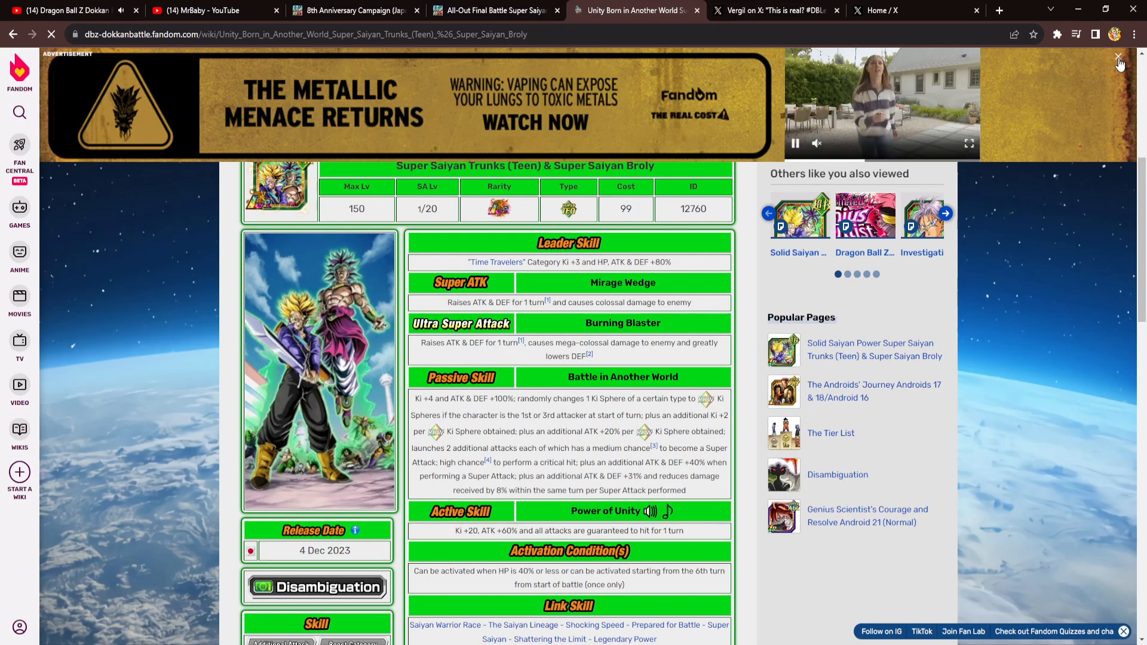
left_click(1118, 60)
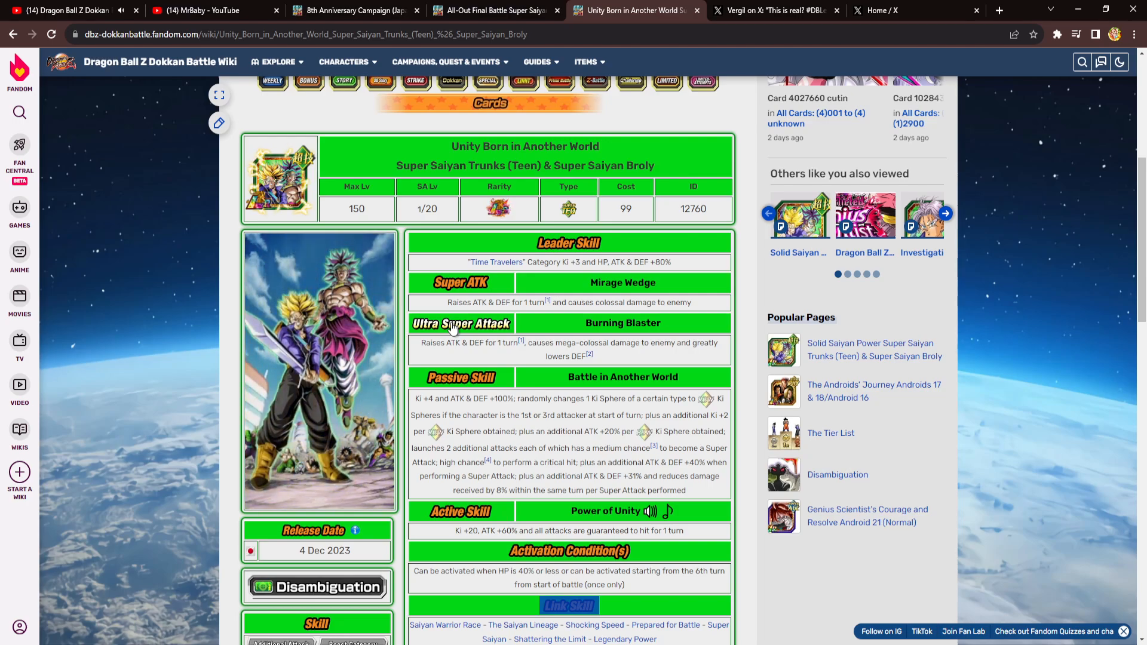
mouse_move(804, 132)
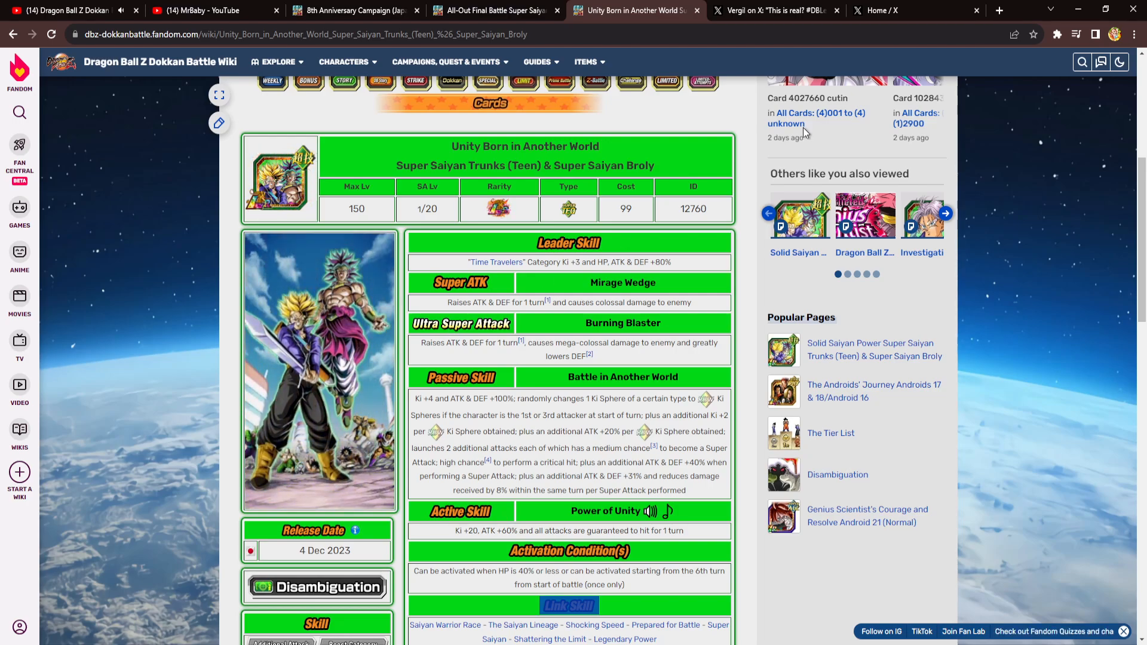
- Step through the tweet's Bardock-Goku and silhouetted Goku images, ending on photo 1, then return to the Trunks & Broly page
left_click(773, 11)
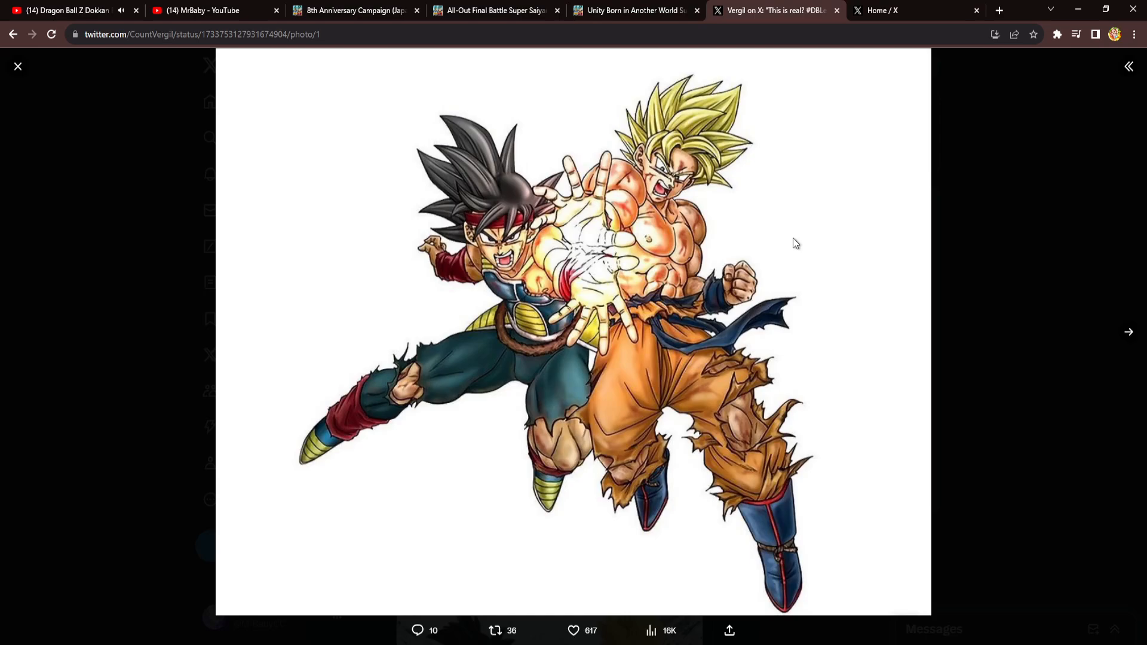
mouse_move(832, 255)
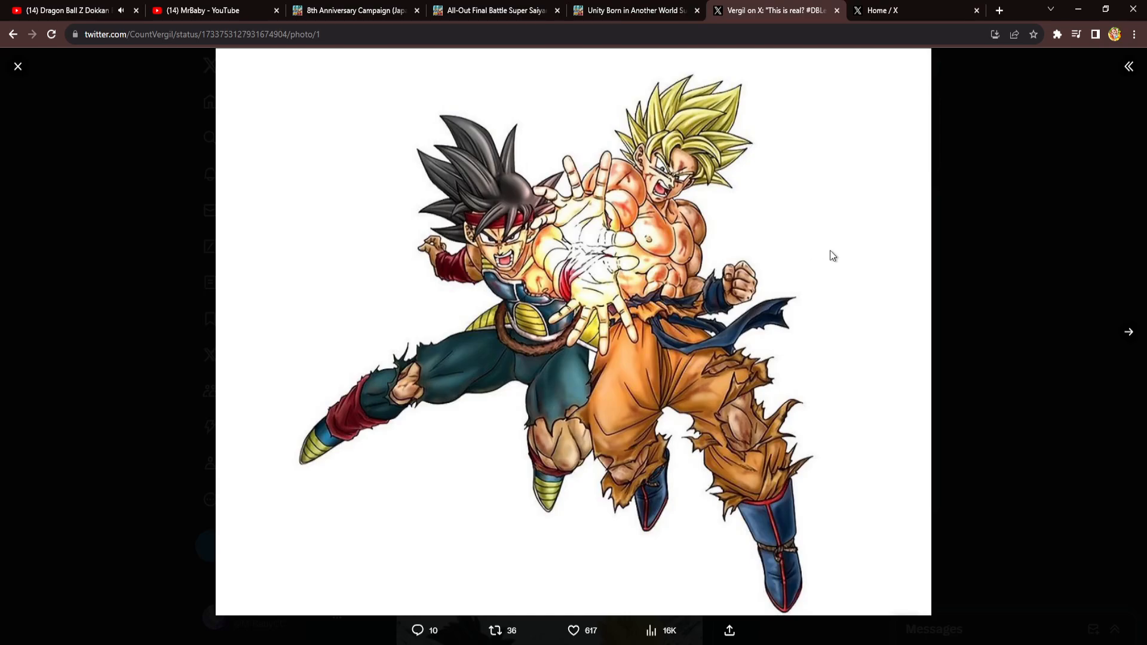
mouse_move(780, 225)
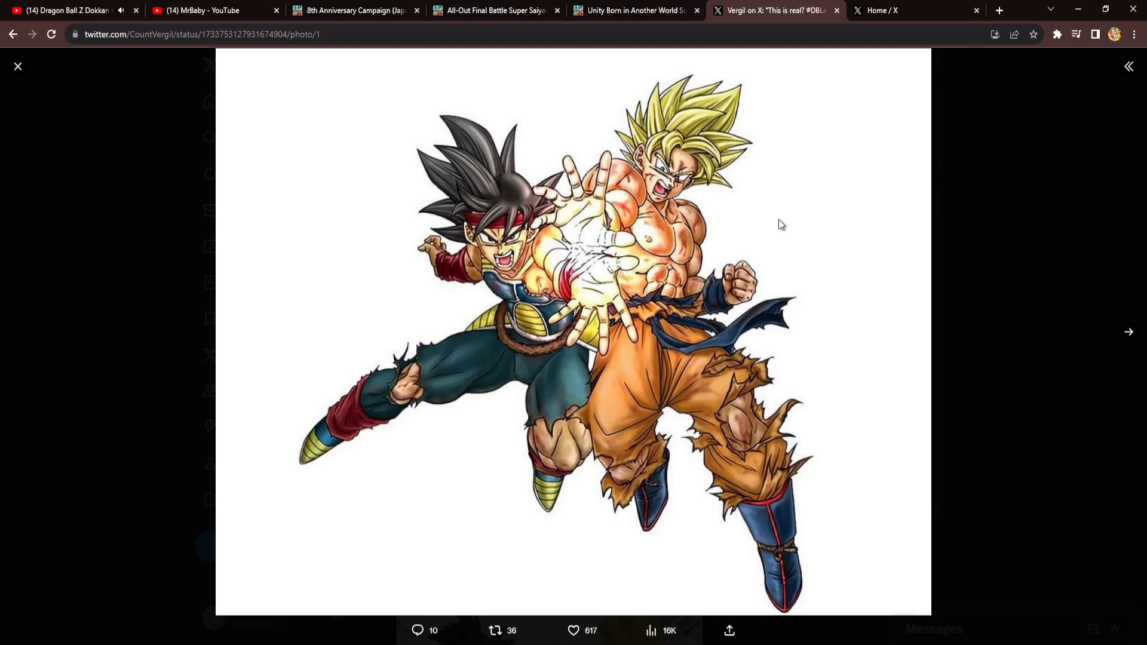
mouse_move(949, 351)
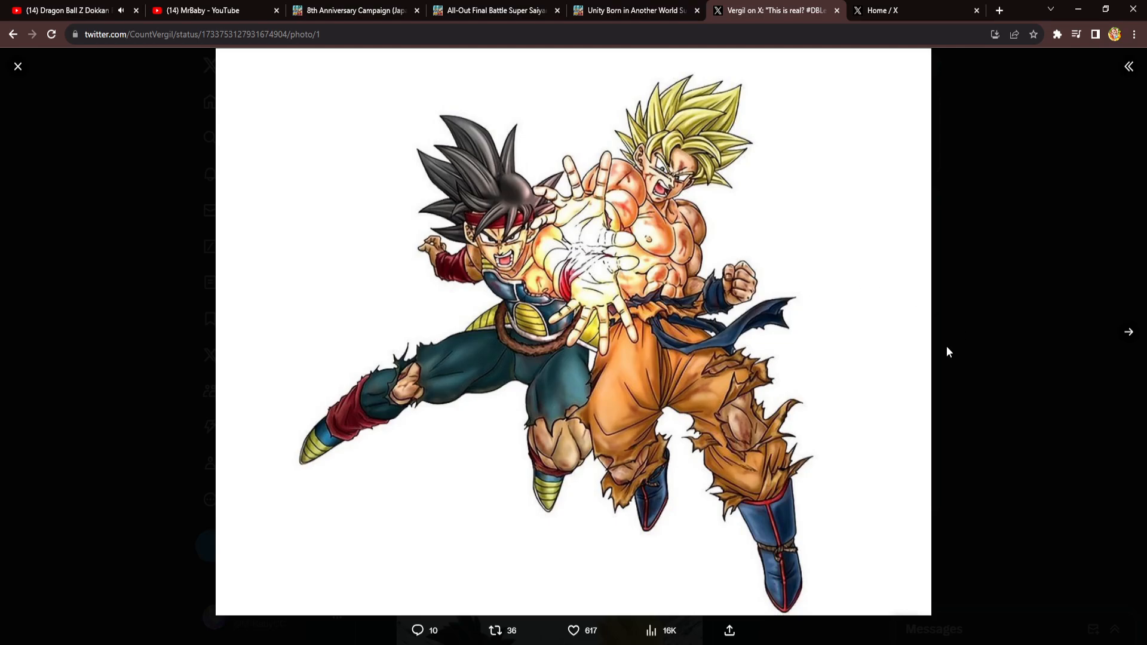
left_click(1127, 331)
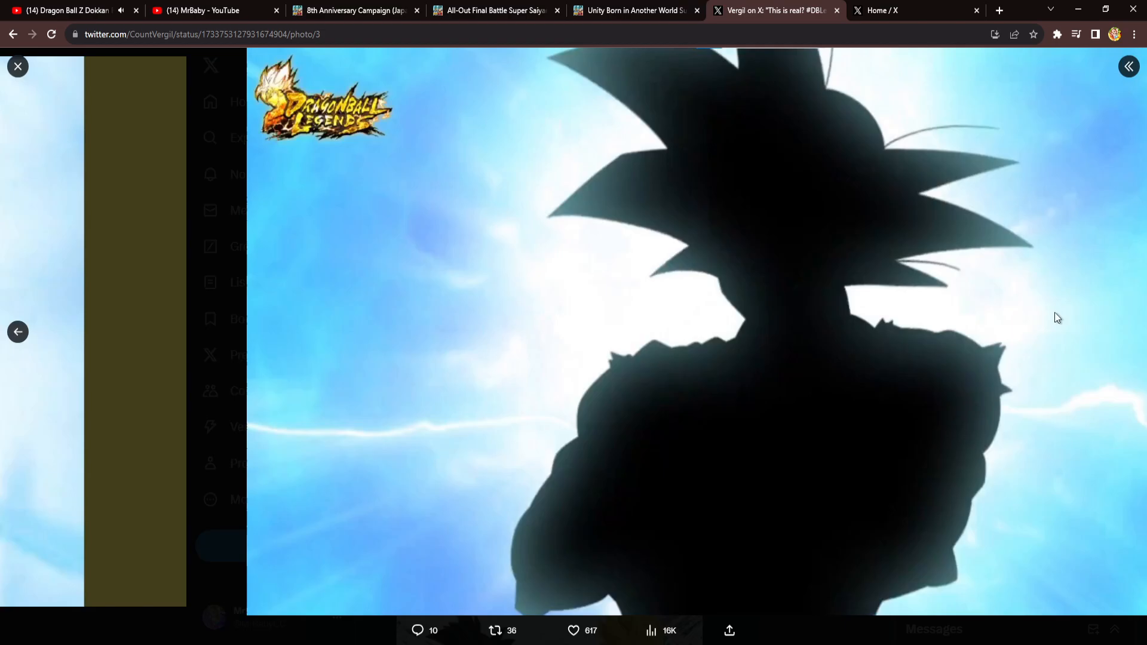
left_click(18, 331)
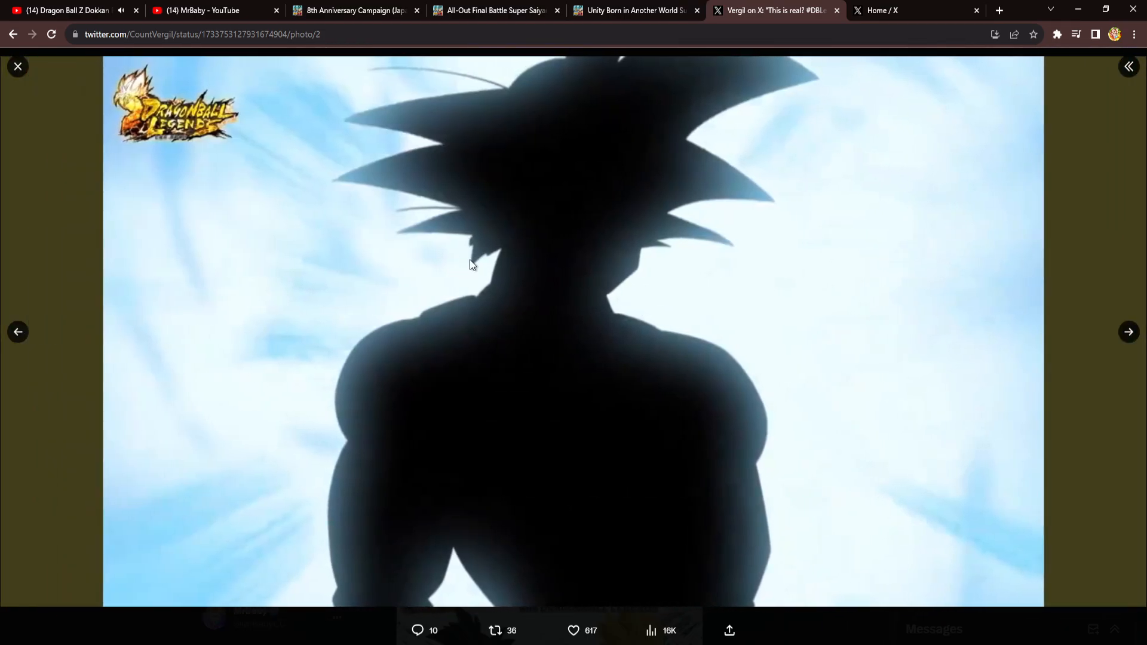
mouse_move(18, 331)
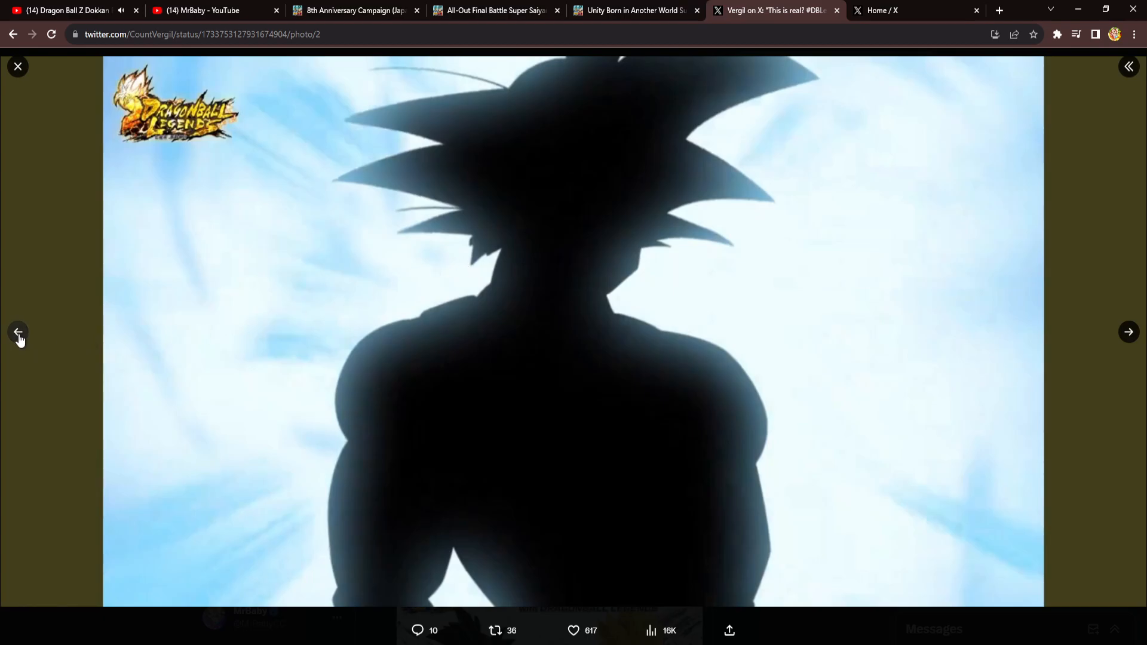
left_click(19, 331)
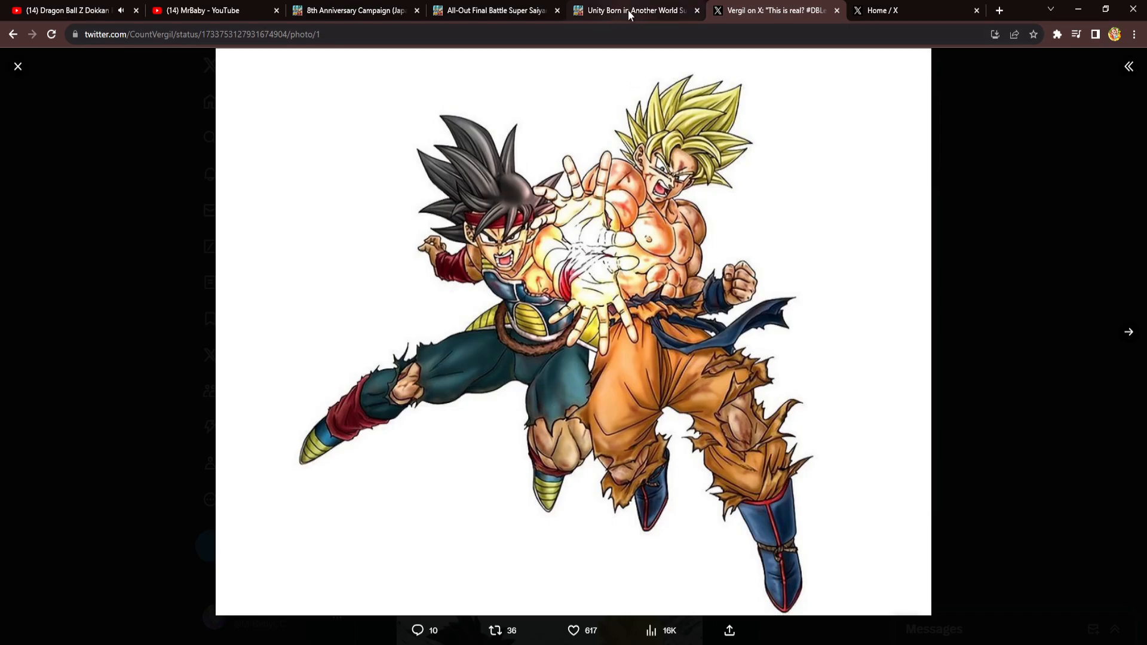
left_click(633, 11)
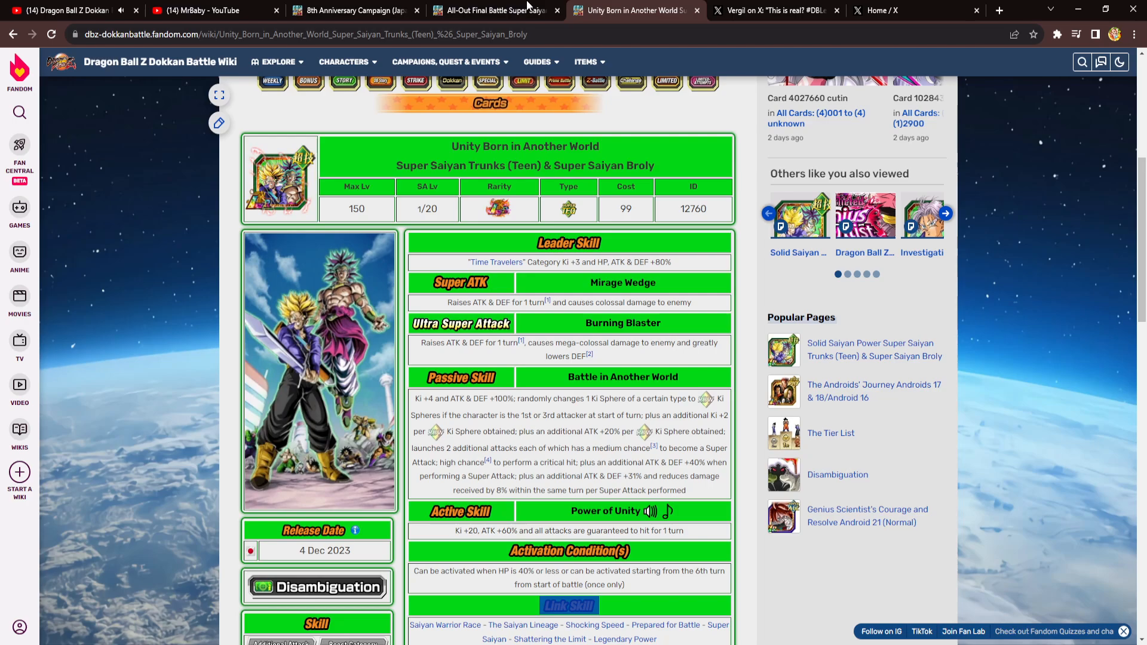
- Glance at the 8th Anniversary Campaign, Trunks & Broly and SSG Goku & Vegeta pages, then the Twitter home feed
left_click(354, 11)
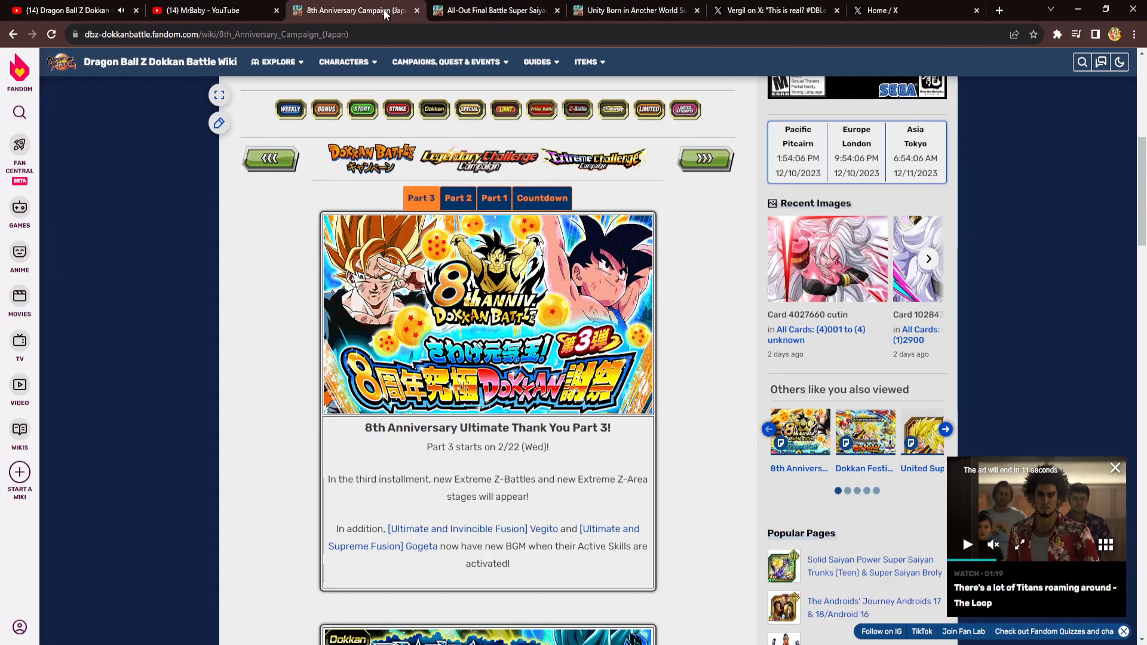
left_click(633, 11)
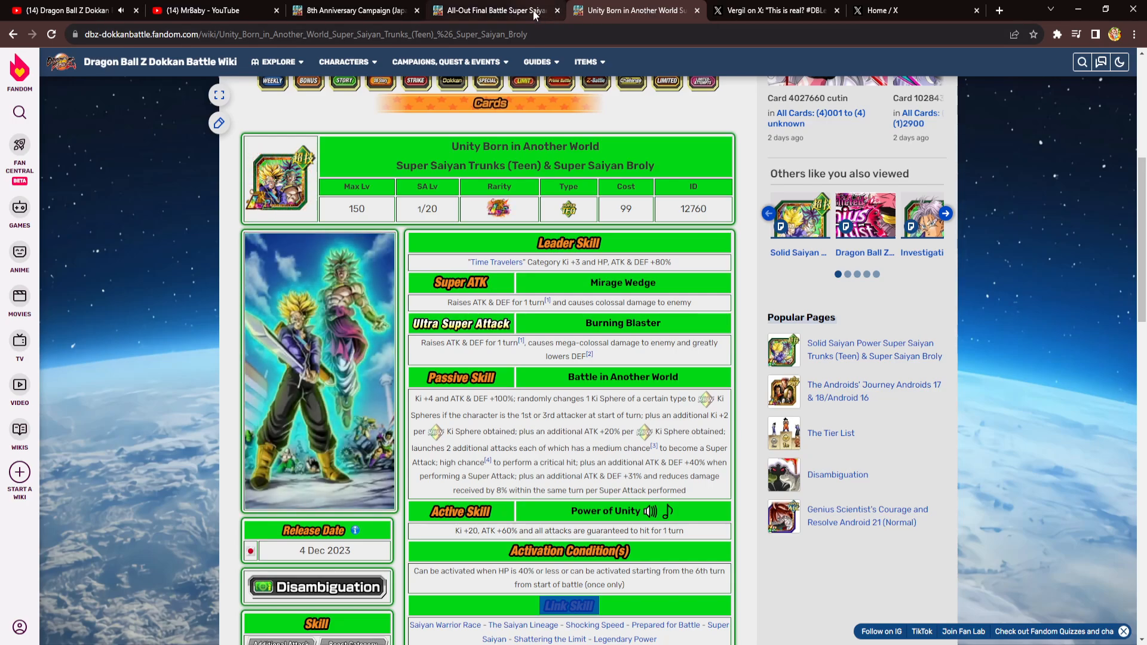
left_click(490, 11)
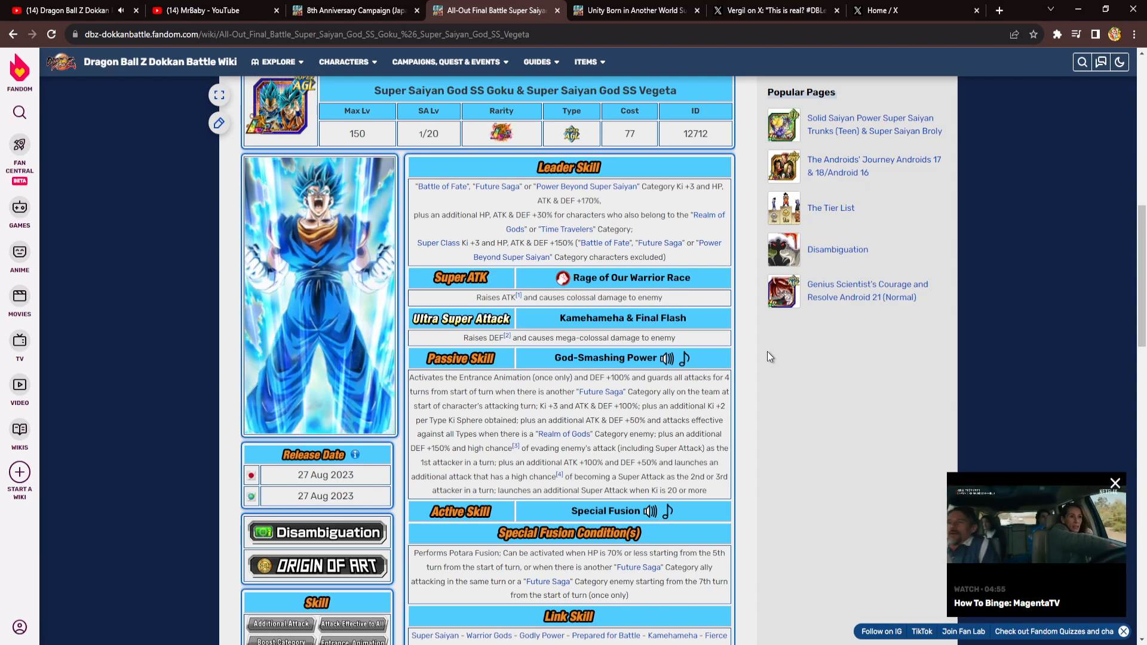
mouse_move(862, 340)
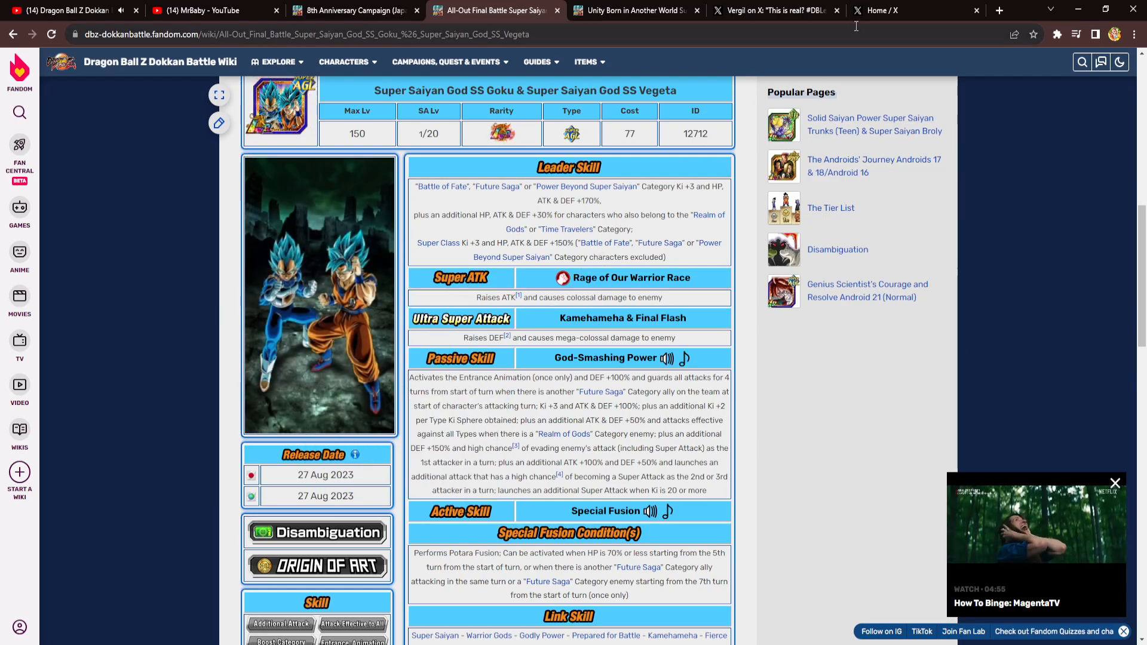
left_click(883, 10)
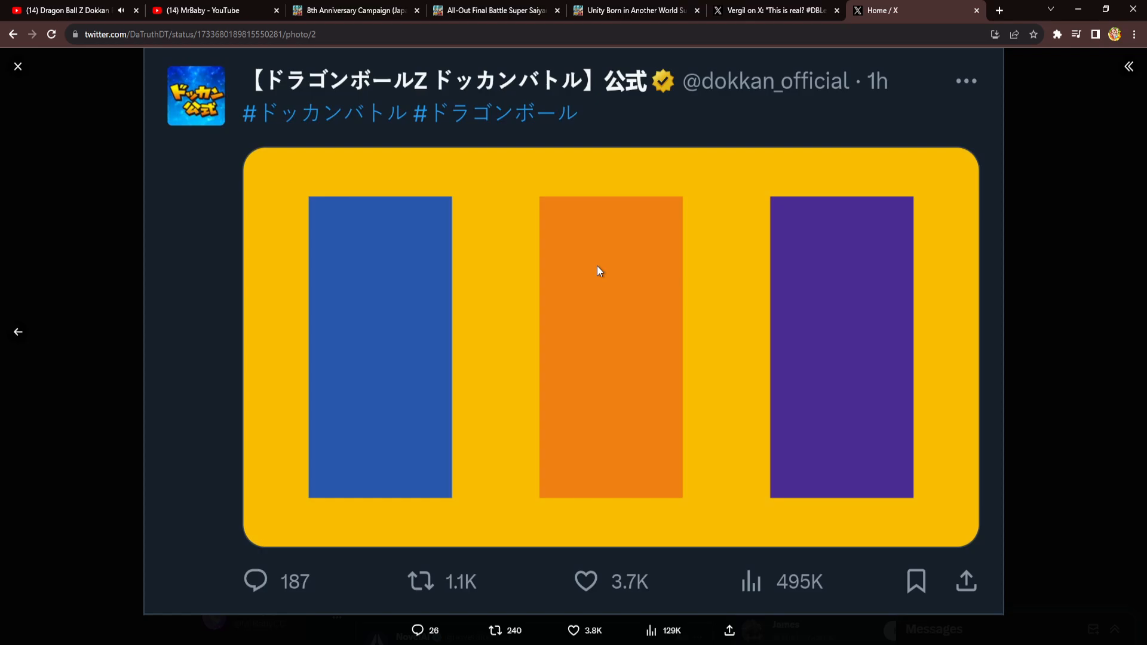
mouse_move(619, 169)
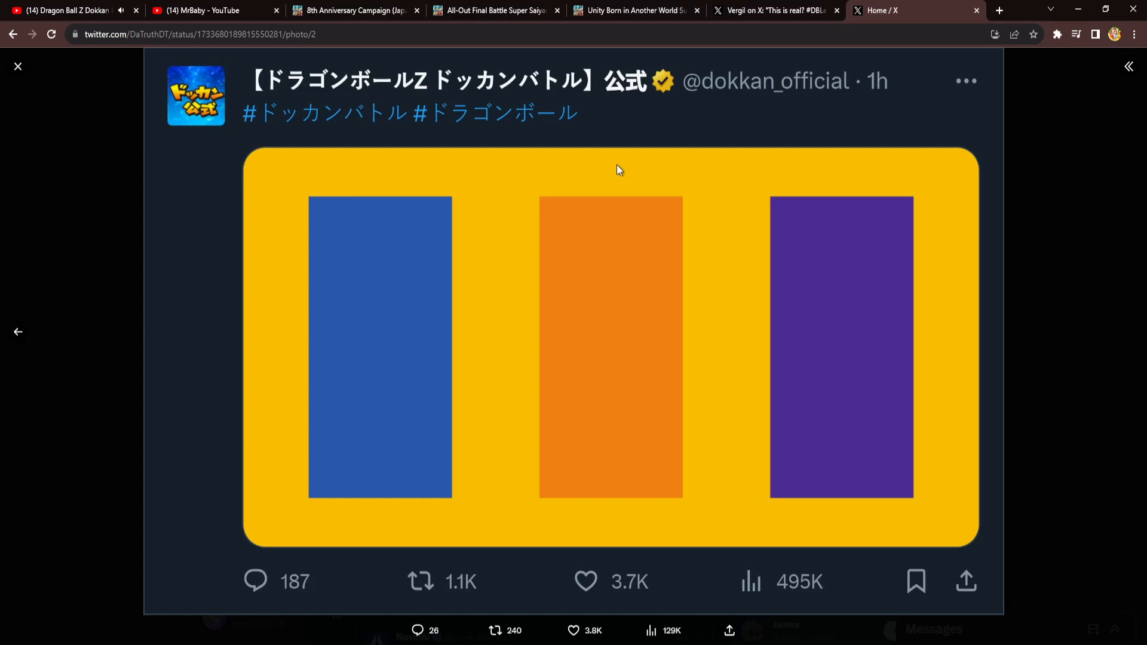
- View the dokkan_official bars teaser tweet, then return to the Trunks & Broly card page
left_click(775, 10)
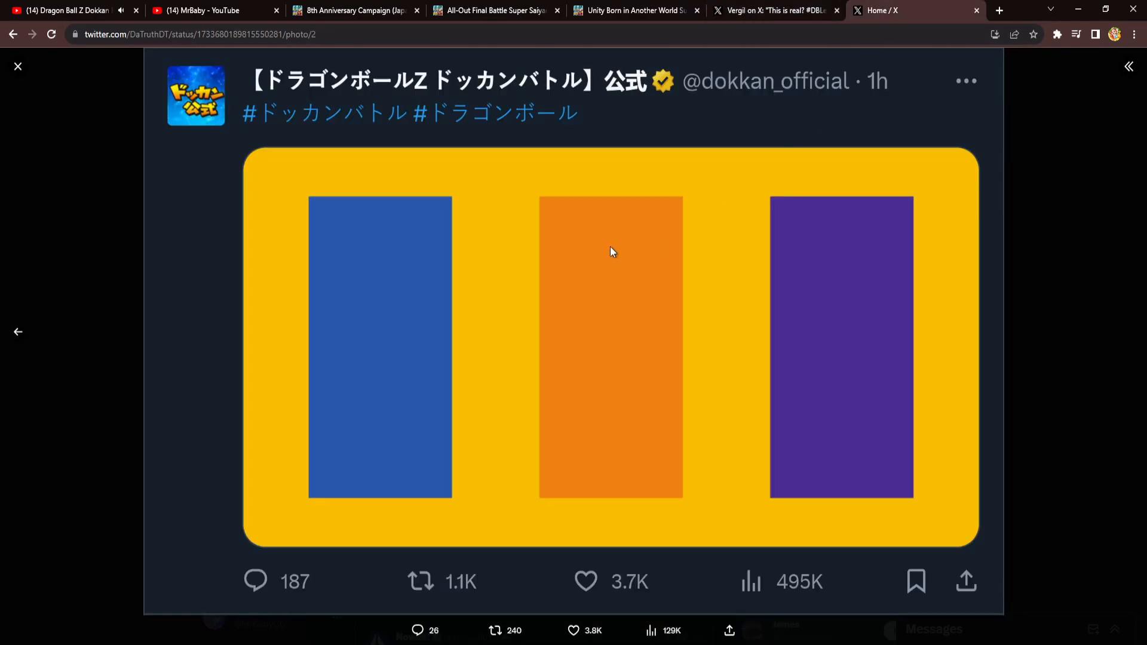
mouse_move(568, 245)
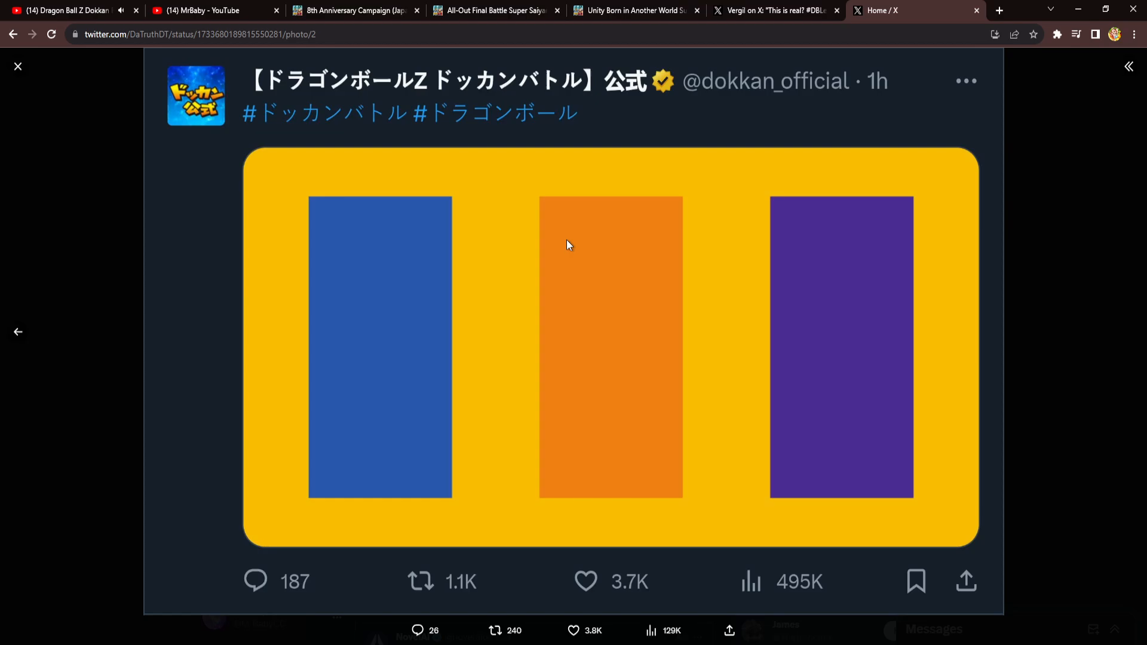
mouse_move(417, 49)
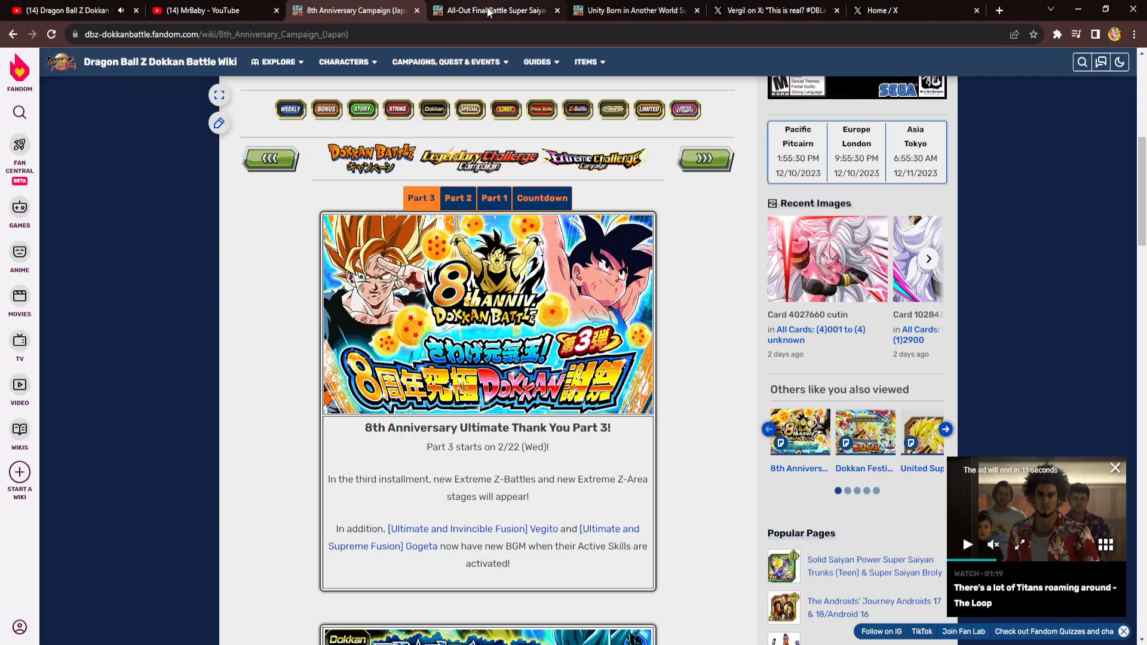
left_click(636, 11)
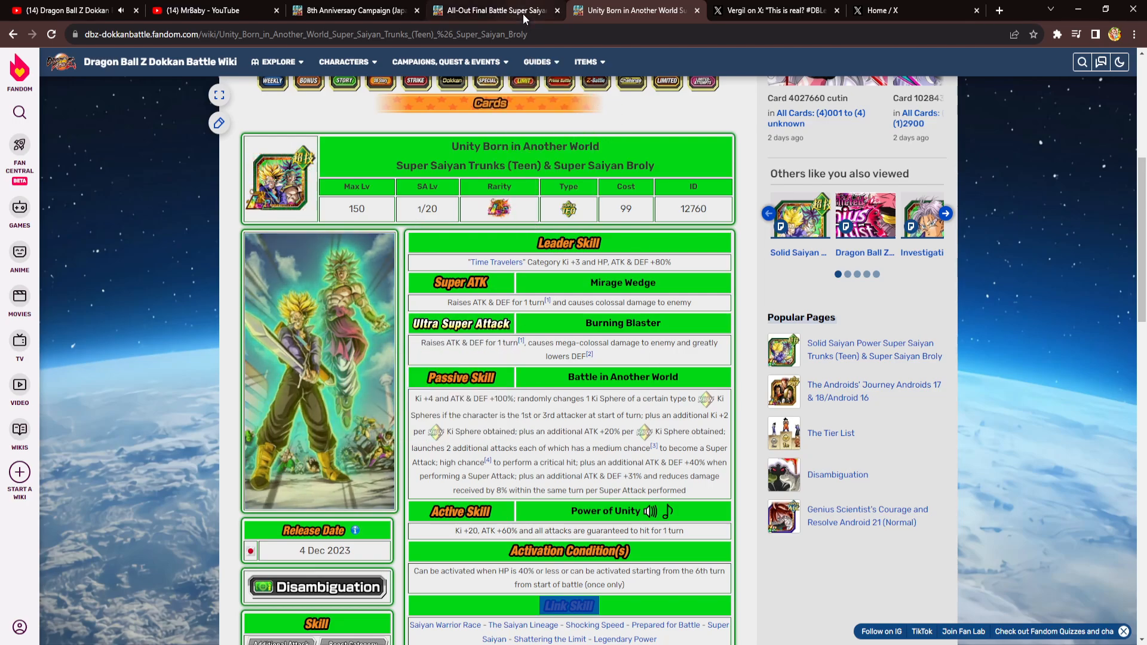
- Check the SSG Goku & Vegeta card page briefly and come back to the Trunks & Broly page
left_click(494, 10)
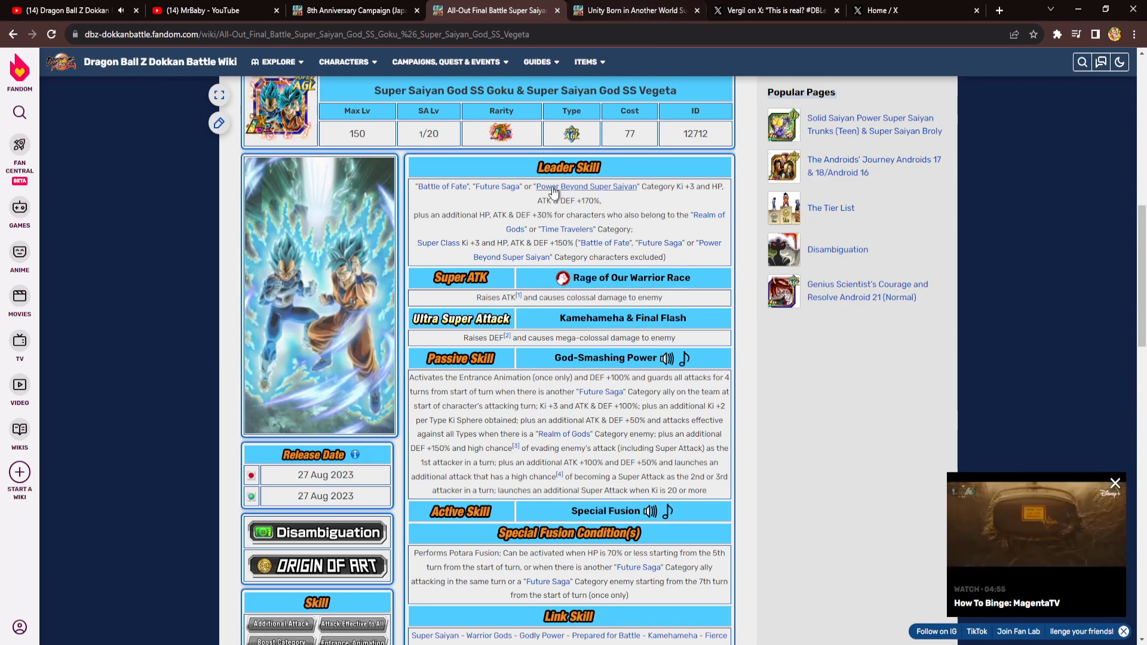
left_click(634, 11)
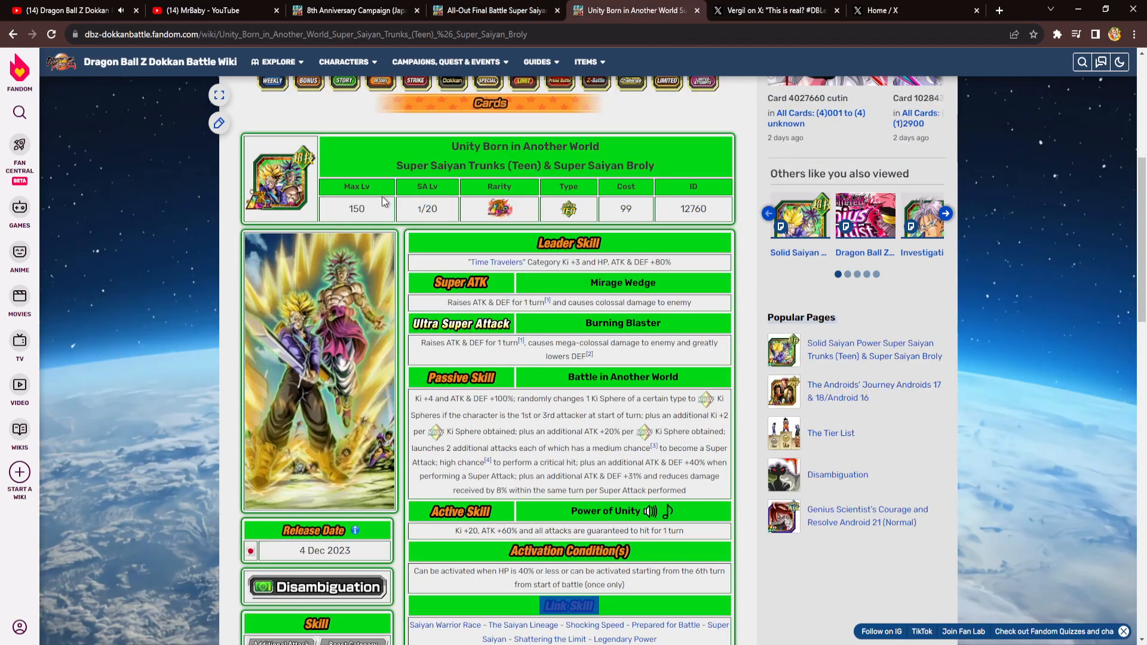